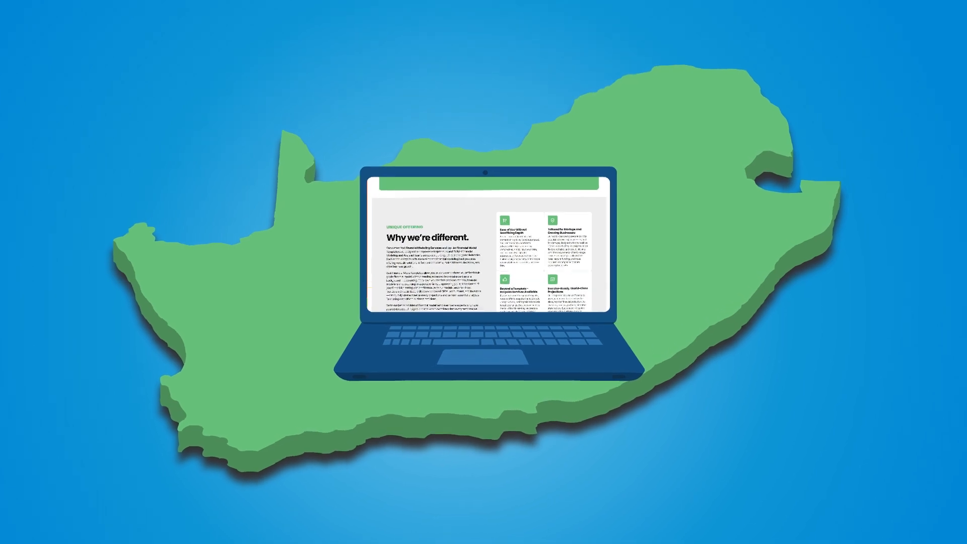
scroll("down", 3)
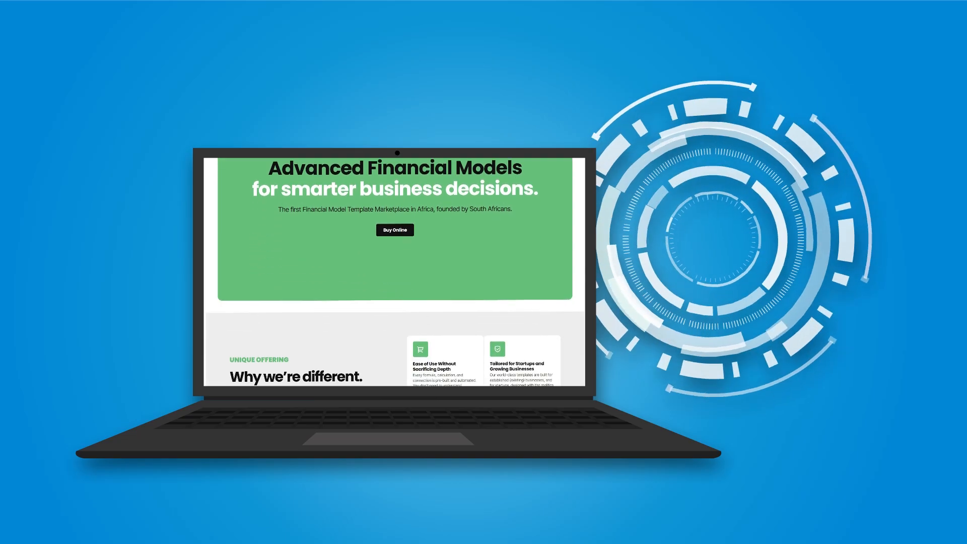
scroll("down", 3)
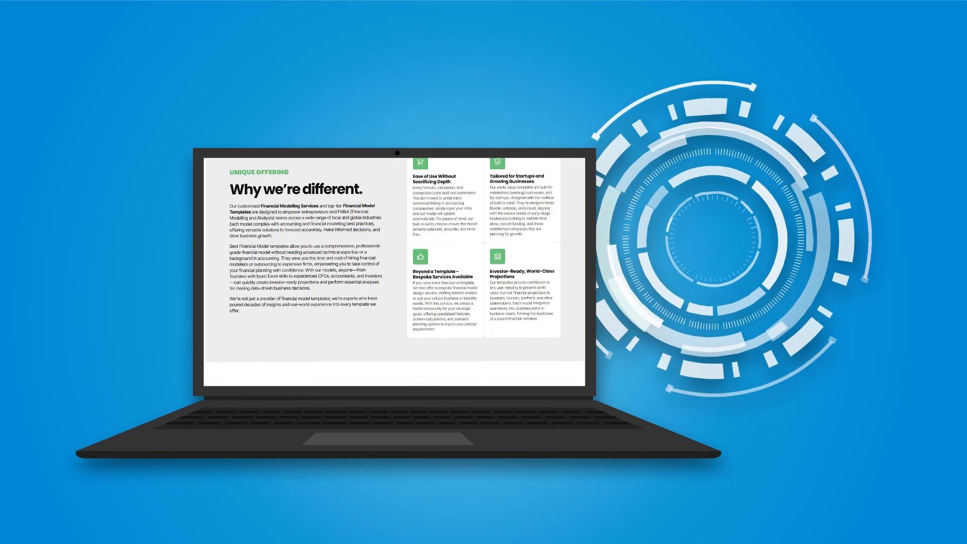
scroll("down", 3)
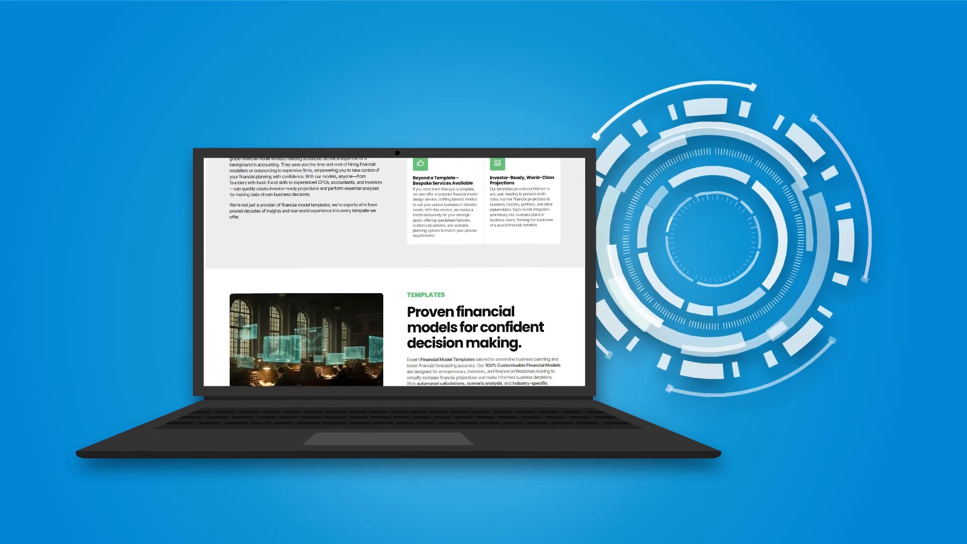